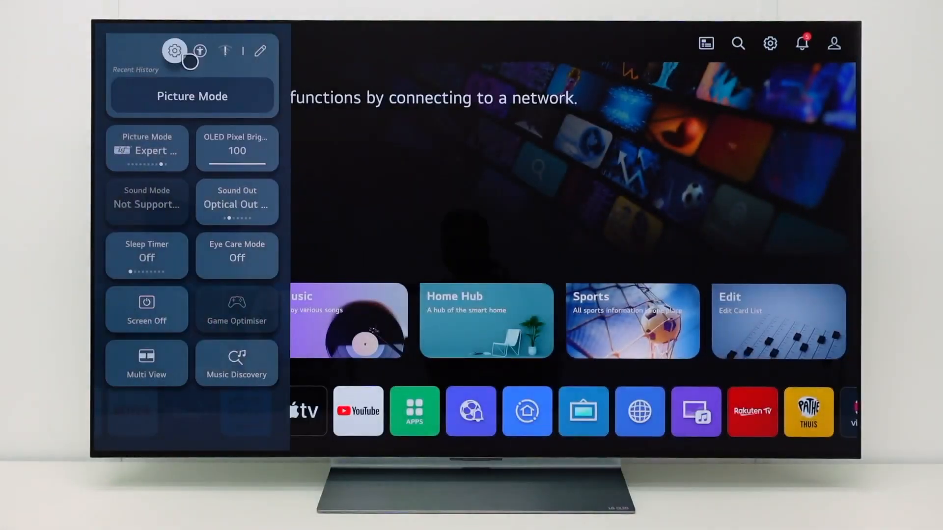
# Step: Check Support > Software Update for a new TV version (currently 03.11.54)
pyautogui.click(174, 50)
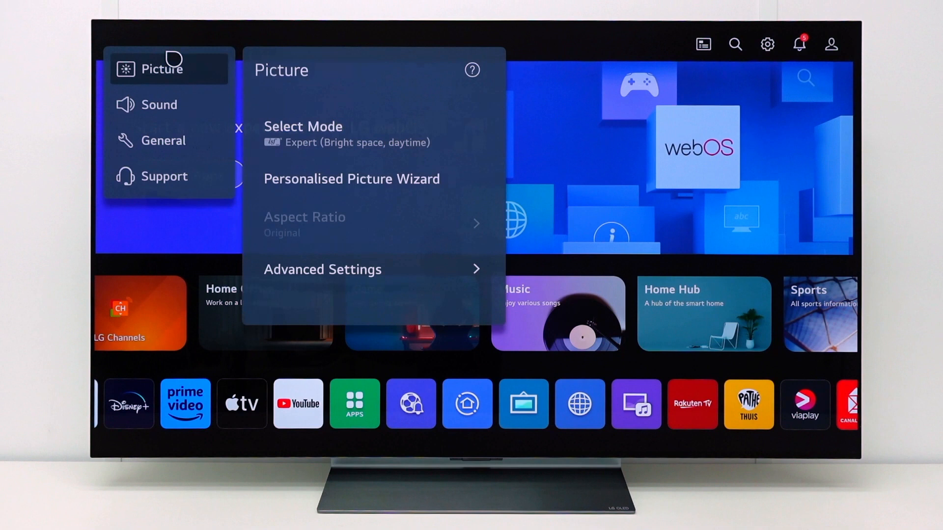
pyautogui.click(164, 176)
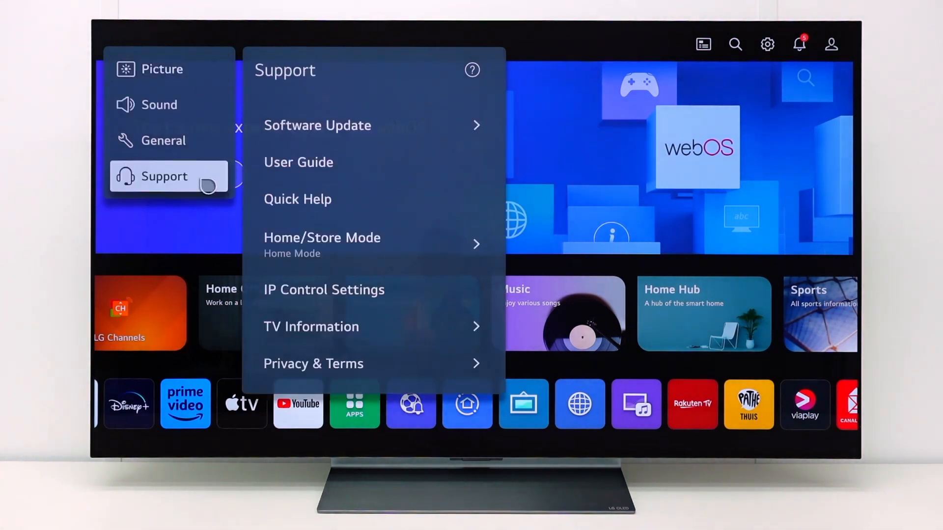
pyautogui.moveTo(421, 125)
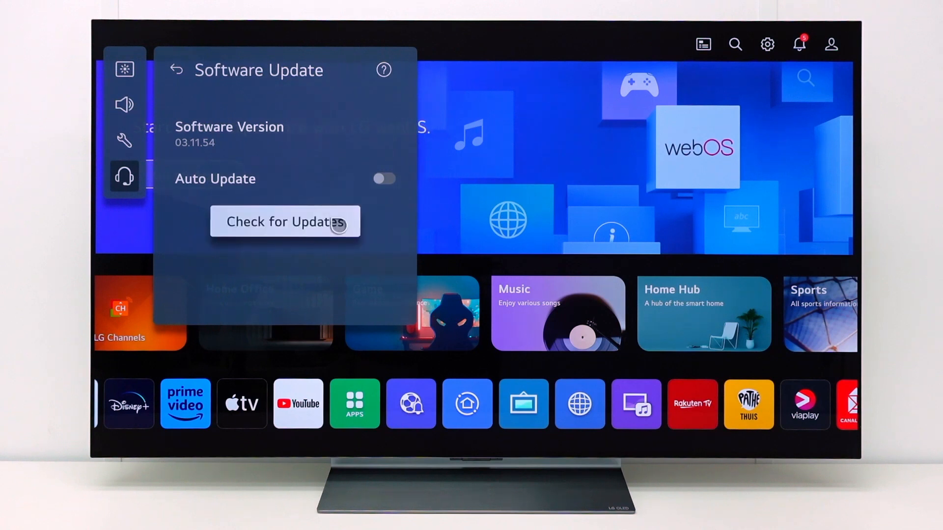
pyautogui.click(285, 221)
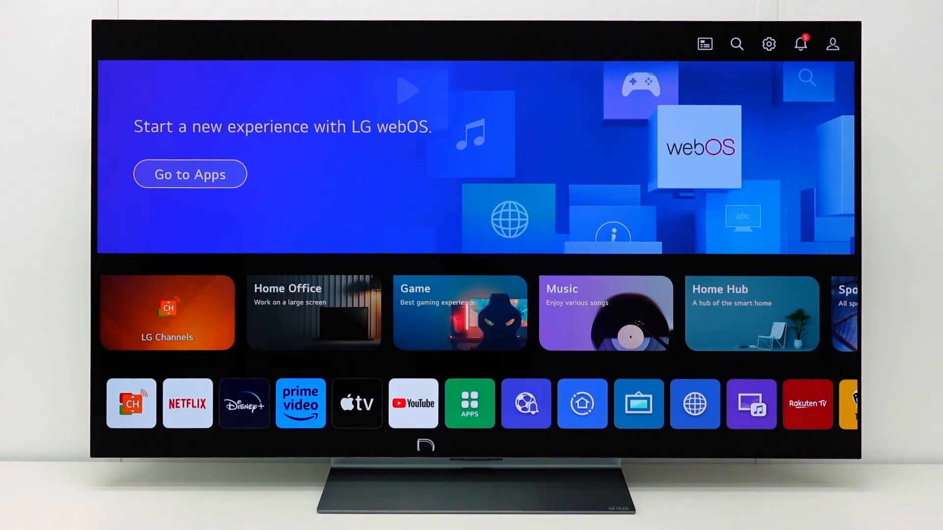
# Step: Play the LG OLED Daydreams 4K HDR video in YouTube and open its settings
pyautogui.click(413, 404)
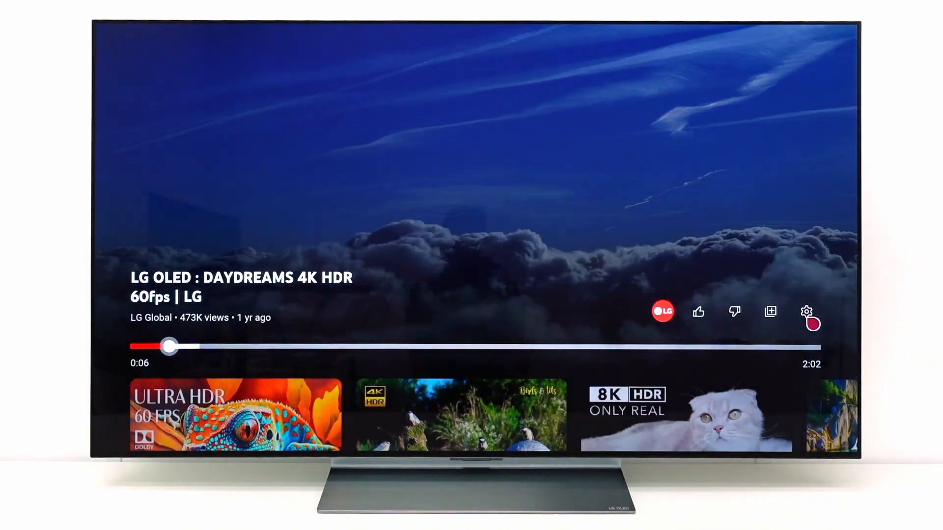
pyautogui.click(807, 311)
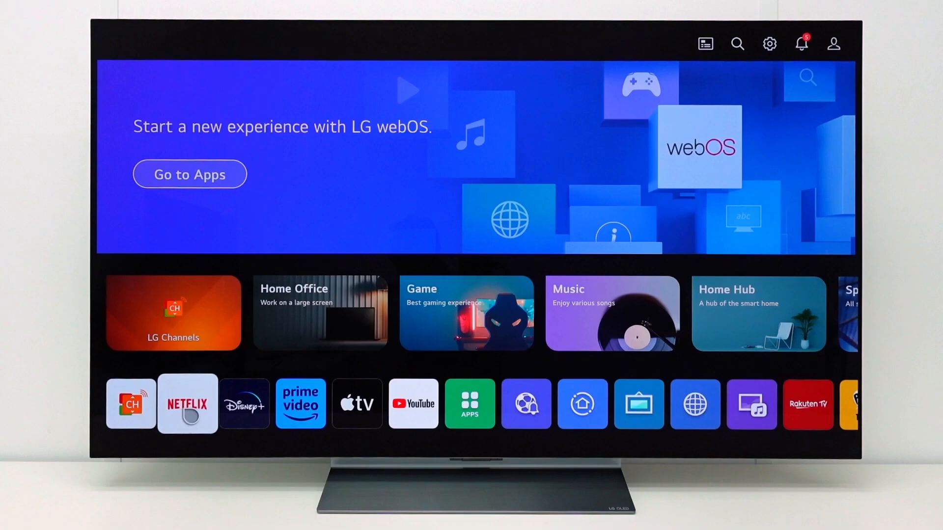
# Step: Run Netflix's Check your network test, then bring up the TV's Wi-Fi Connection list
pyautogui.click(188, 404)
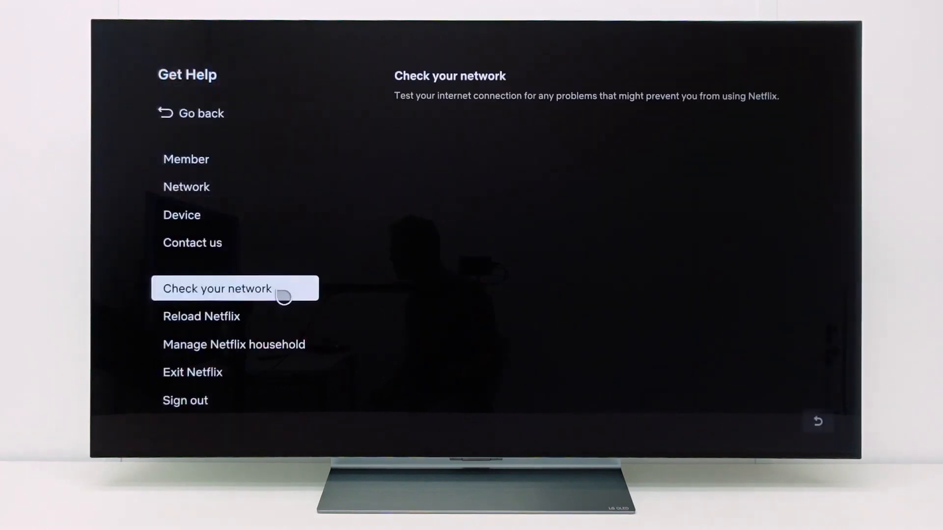
pyautogui.click(234, 288)
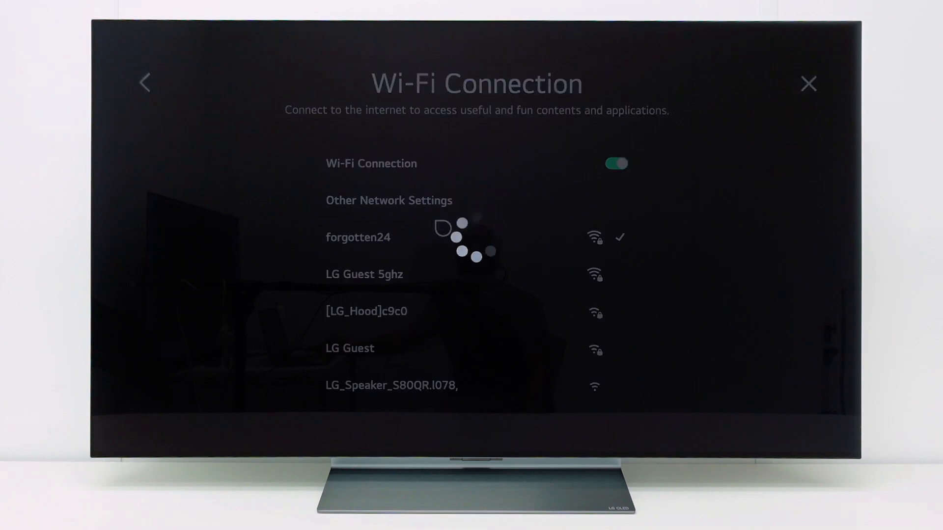
# Step: Edit forgotten24's advanced Wi-Fi settings and select the DNS server field (192.168.0.1)
pyautogui.click(388, 200)
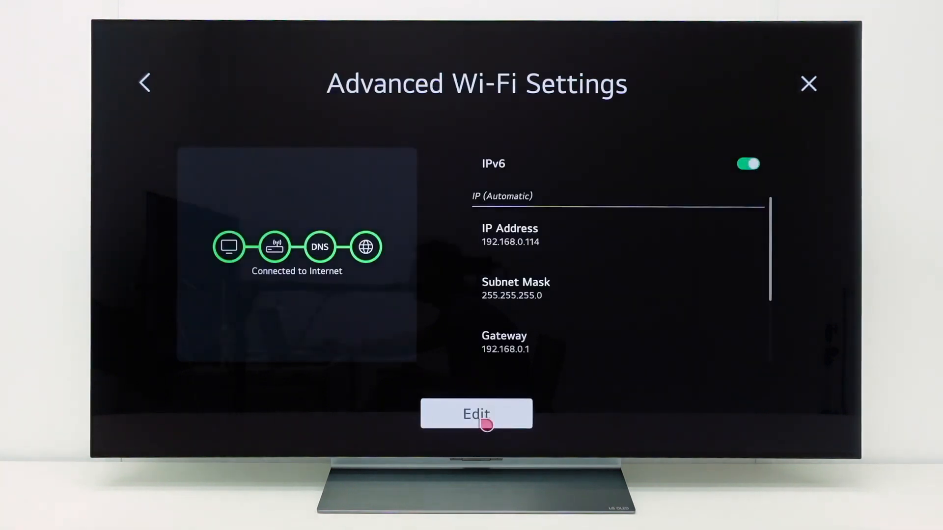
pyautogui.click(475, 413)
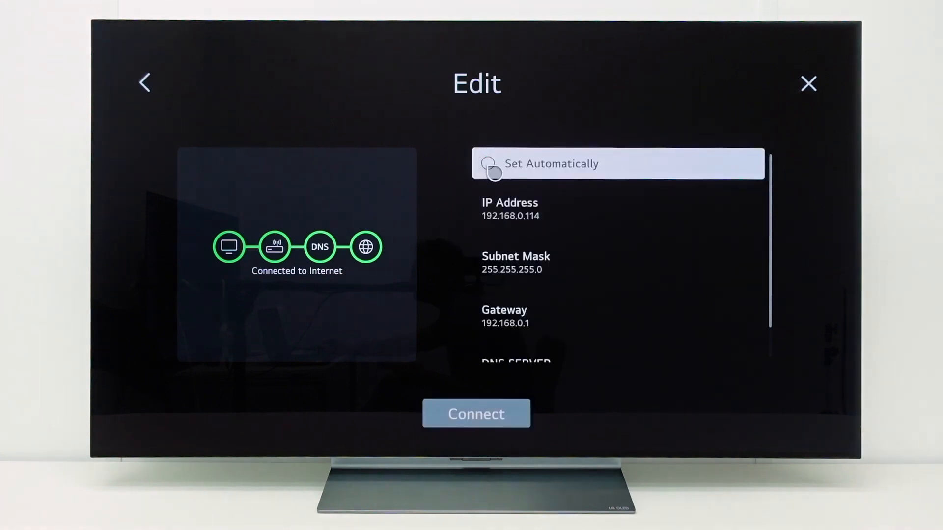
pyautogui.scroll(-3)
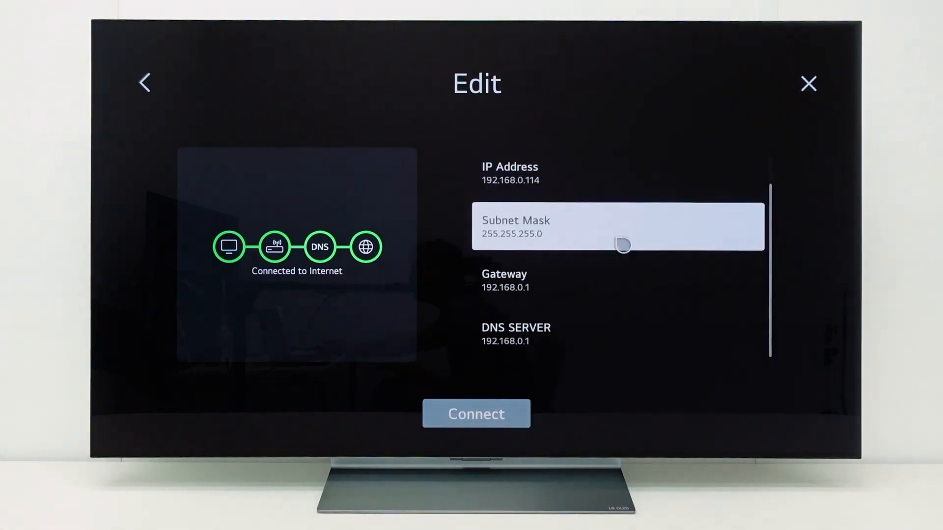
pyautogui.click(505, 334)
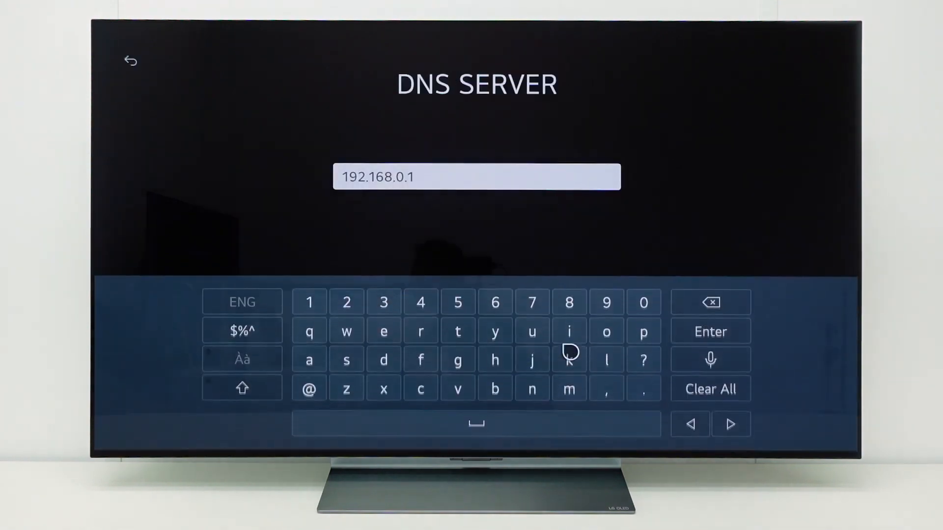
# Step: Replace DNS server 192.168.0.1 with 8.8.8.8
pyautogui.click(710, 302)
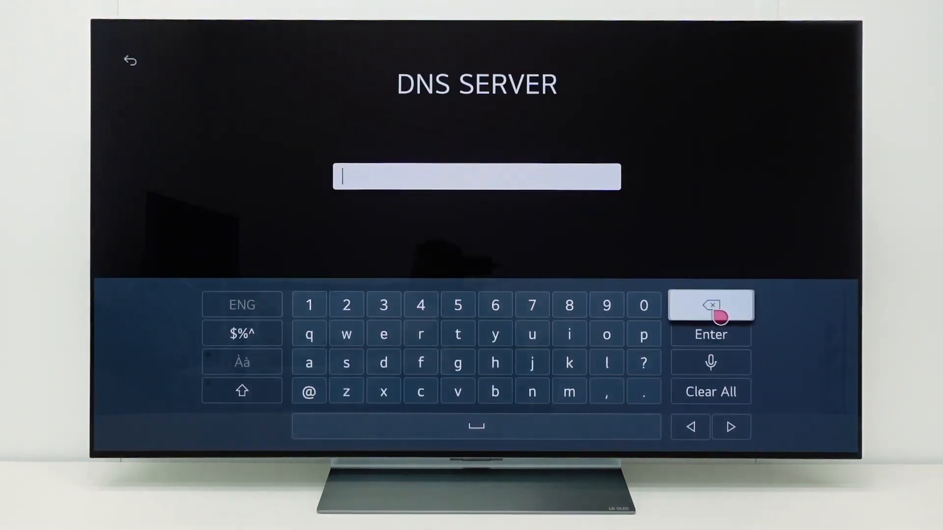
pyautogui.click(568, 305)
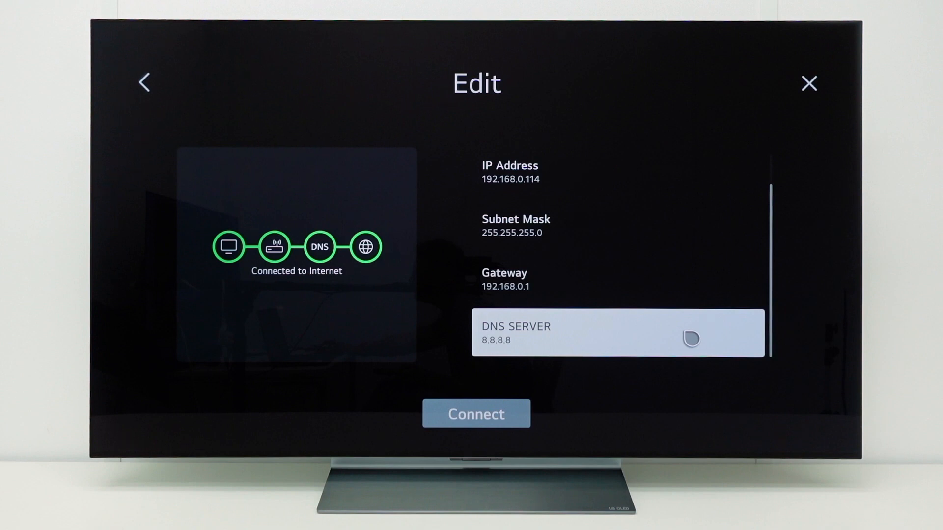
# Step: Connect forgotten24 with DNS 8.8.8.8 and check the Internet Connection status
pyautogui.click(476, 413)
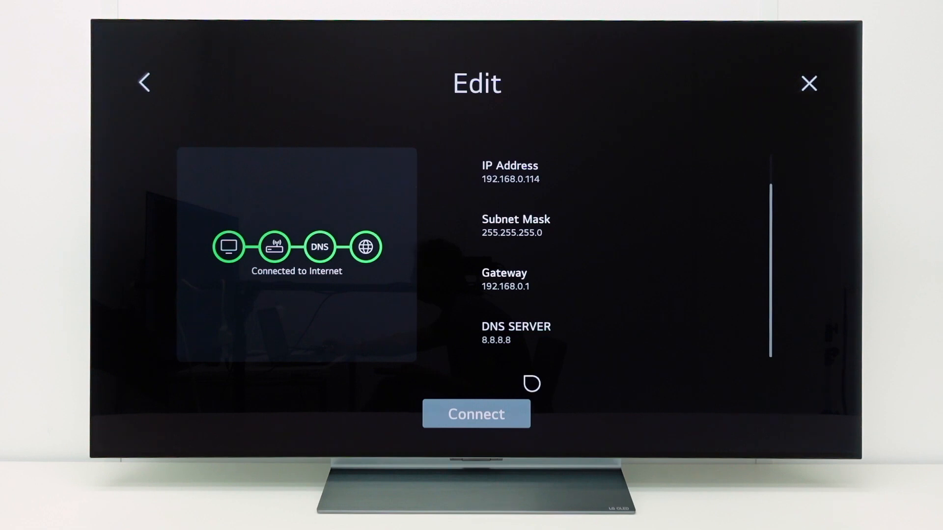
pyautogui.click(143, 83)
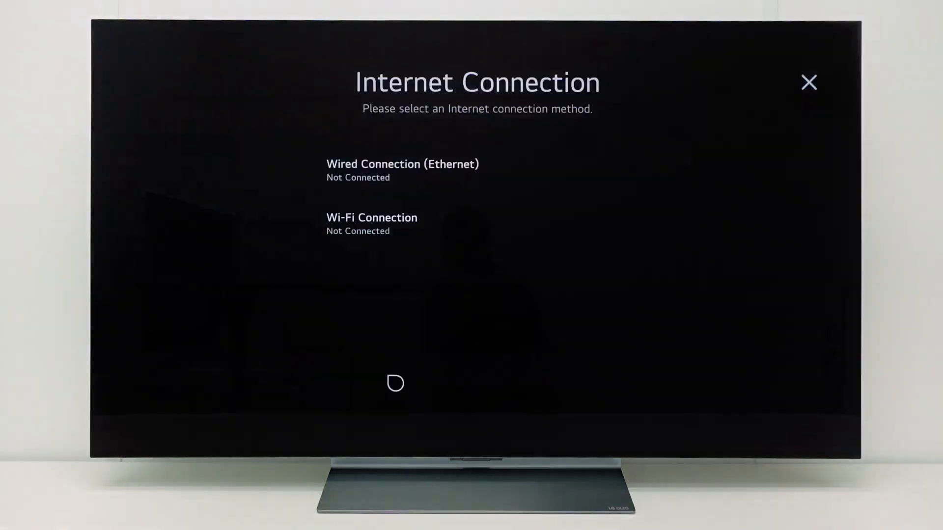